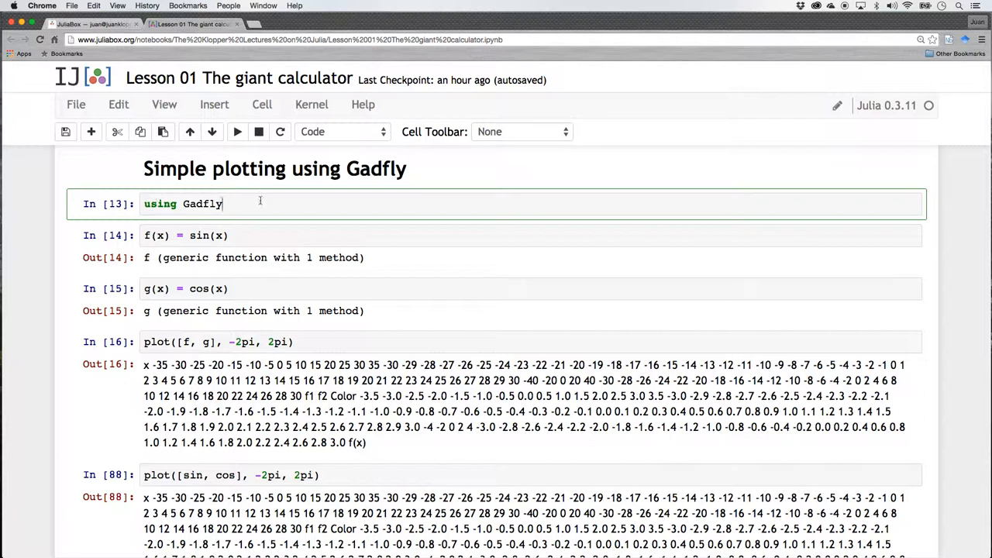
Switch to the JuliaBox Files dashboard listing The Klopper Lectures on Julia folder
{"action": "left_click", "coordinate": [90, 25]}
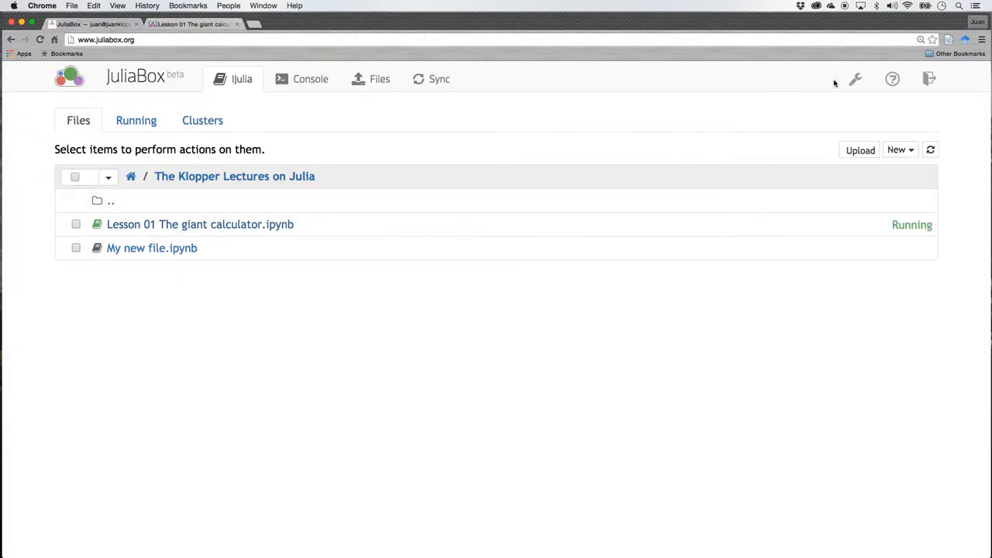
Review the profile and session info page, then return to the Lesson 01 notebook
{"action": "left_click", "coordinate": [855, 77]}
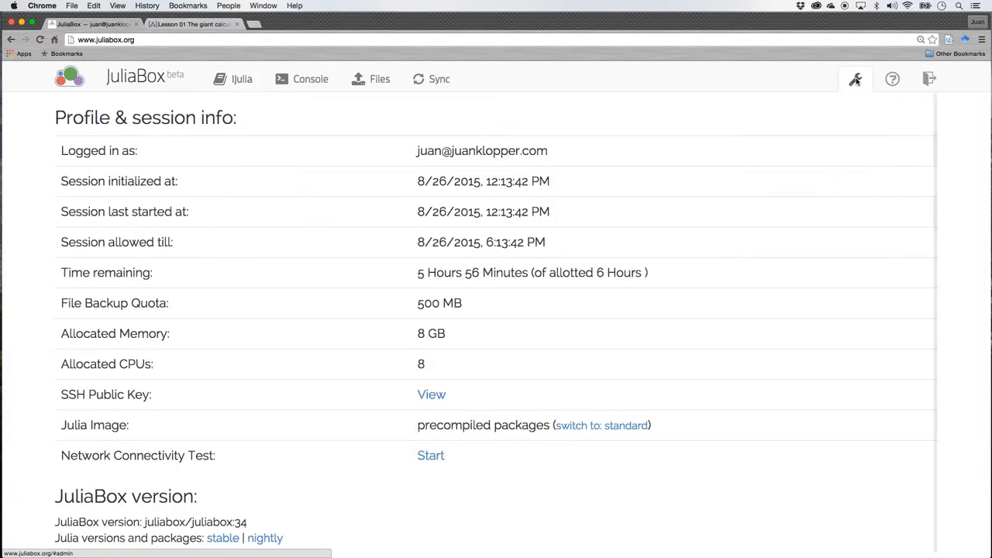
{"action": "scroll", "scroll_direction": "up", "scroll_amount": 3}
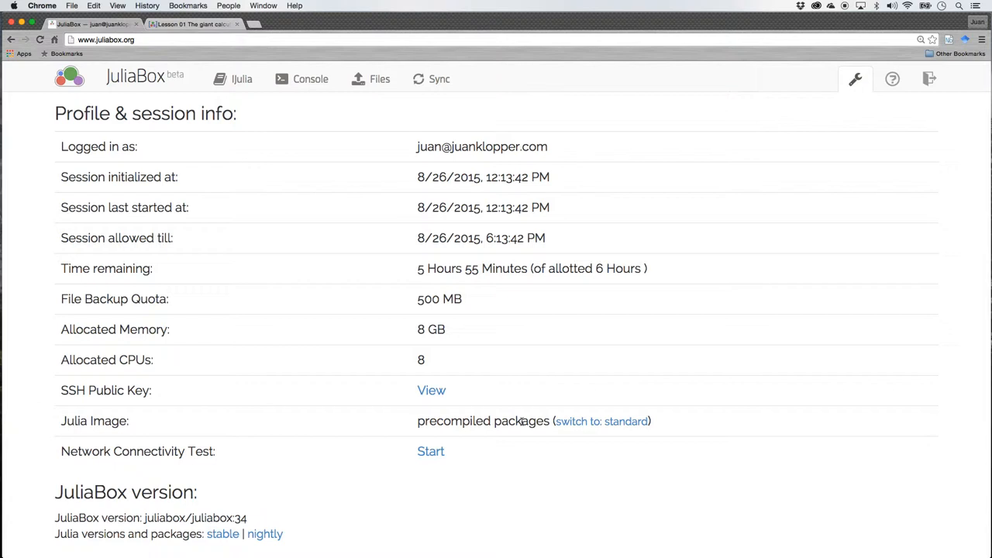
{"action": "left_click", "coordinate": [189, 25]}
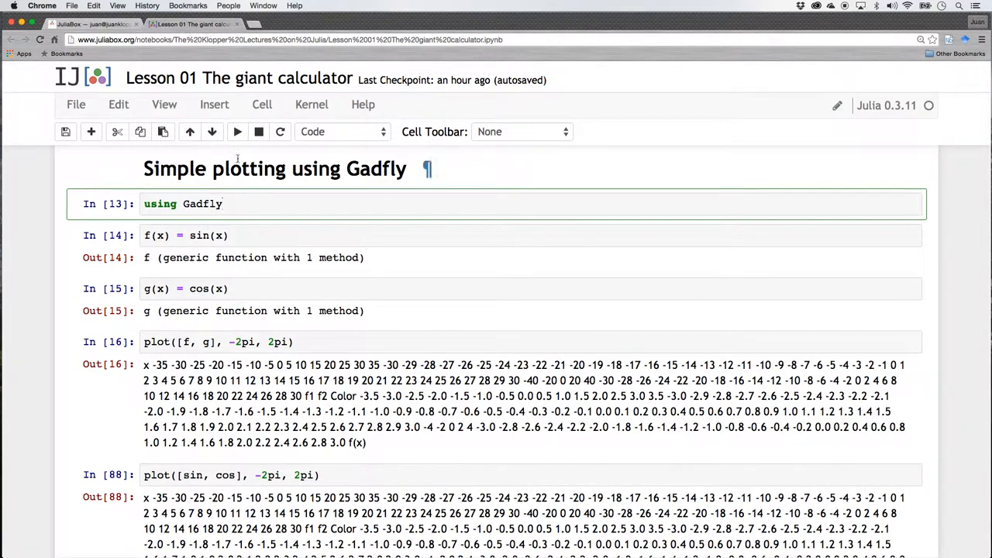
Re-run the cells loading Gadfly and defining f(x)=sin(x) and g(x)=cos(x) as In [1]–[3]
{"action": "left_click", "coordinate": [237, 130]}
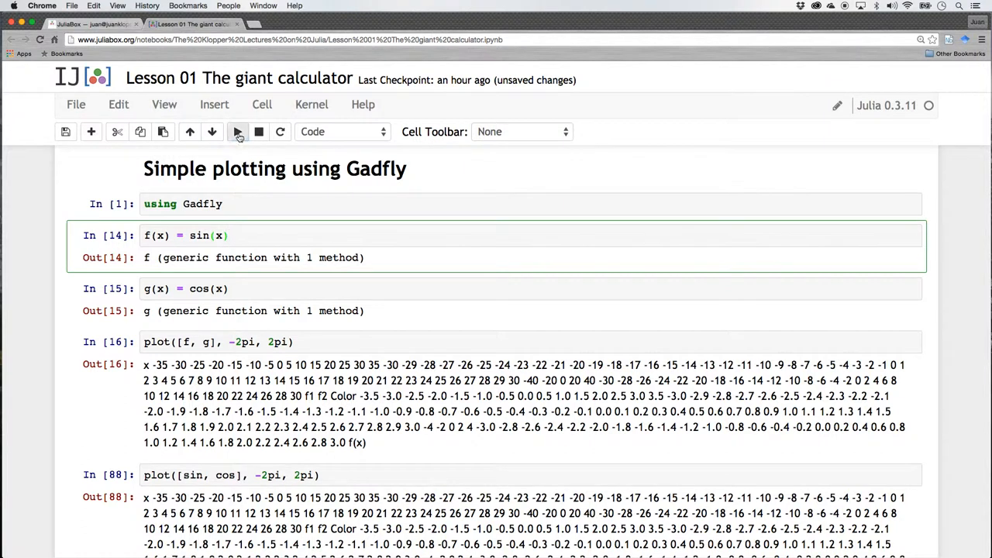
{"action": "left_click", "coordinate": [238, 130]}
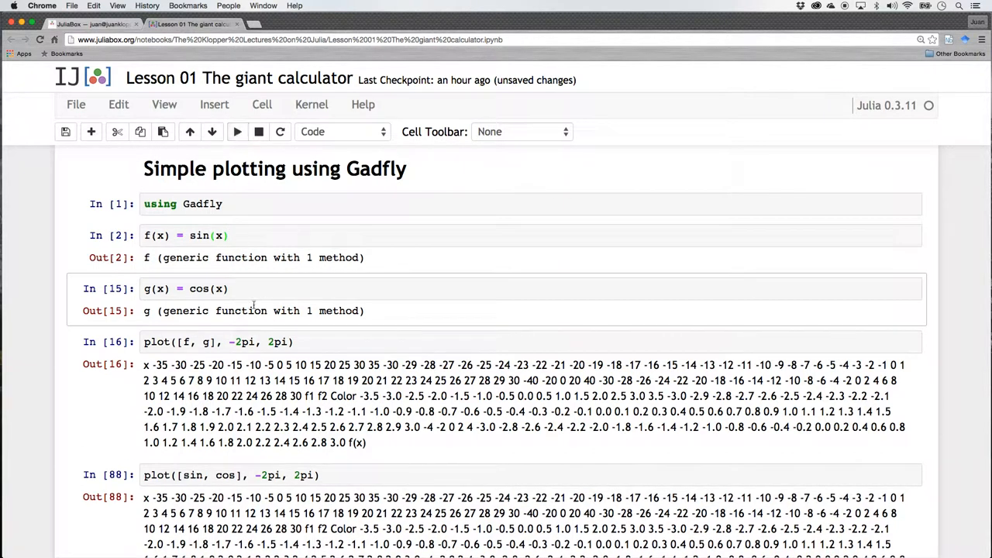
{"action": "left_click", "coordinate": [236, 130]}
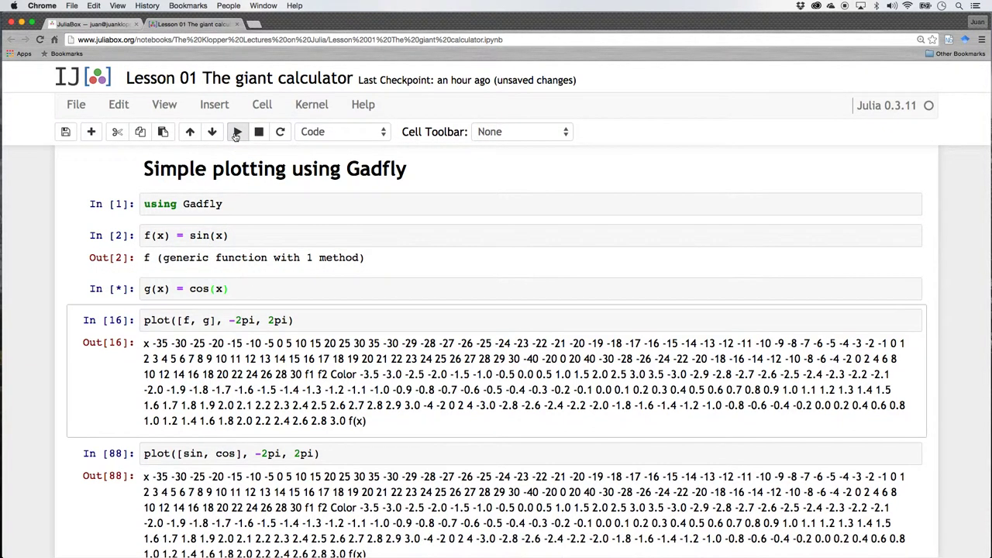
{"action": "left_click", "coordinate": [236, 130]}
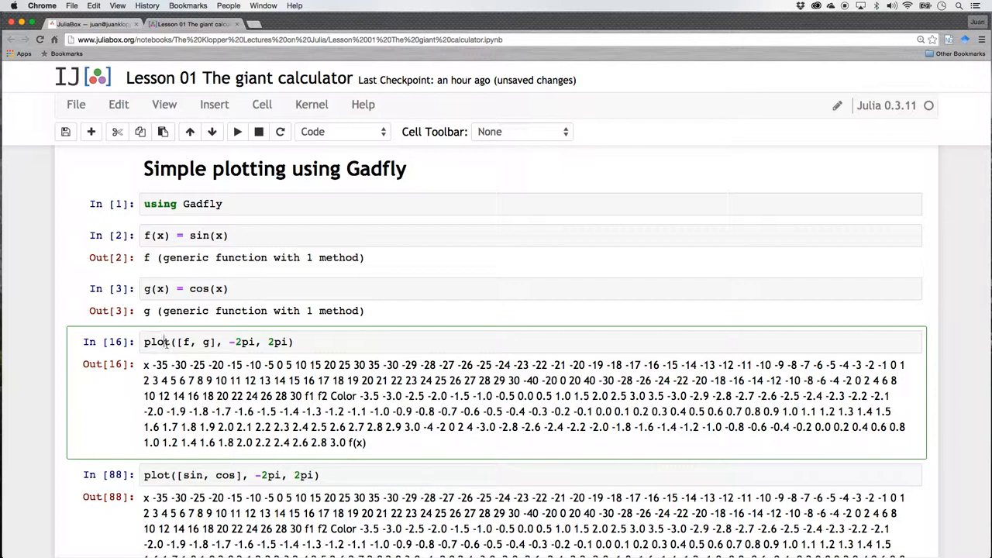
{"action": "mouse_move", "coordinate": [220, 196]}
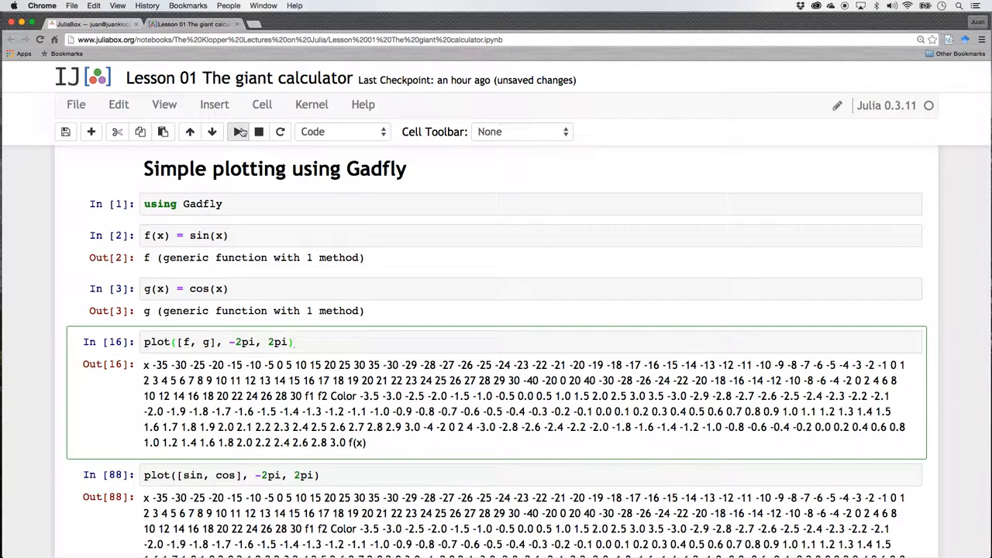
Re-run plot([f, g], -2pi, 2pi) and plot([sin, cos], -2pi, 2pi), zooming out the rendered chart
{"action": "left_click", "coordinate": [239, 130]}
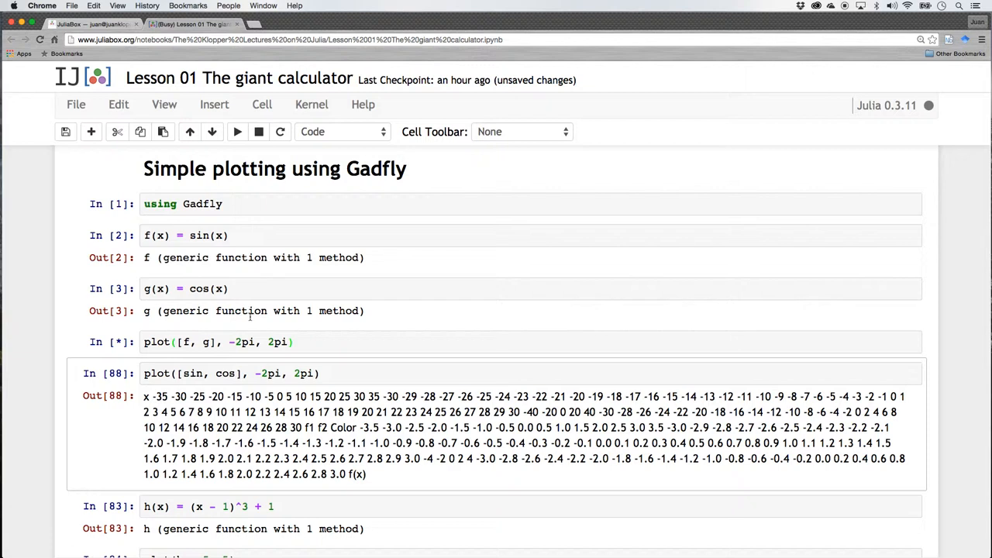
{"action": "scroll", "scroll_direction": "down", "scroll_amount": 3}
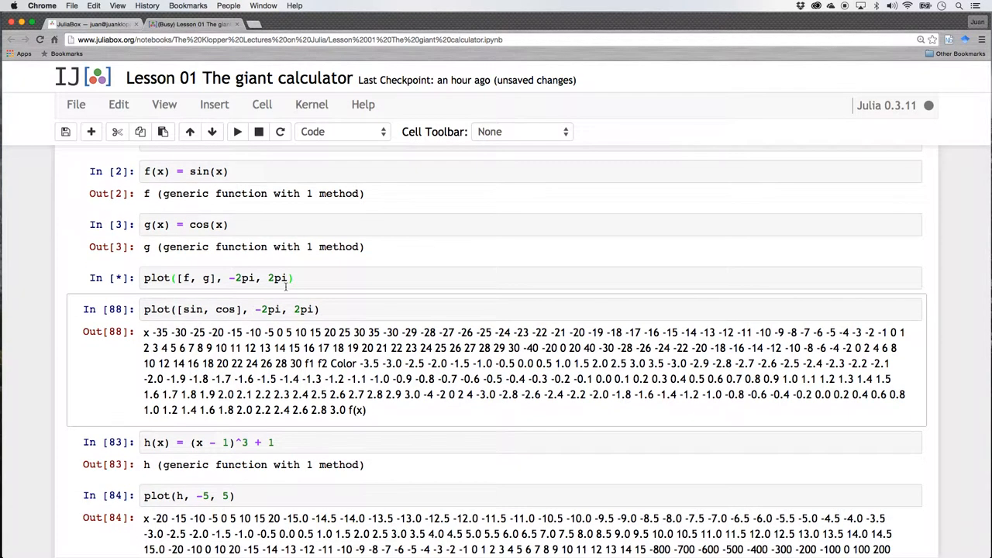
{"action": "mouse_move", "coordinate": [313, 283]}
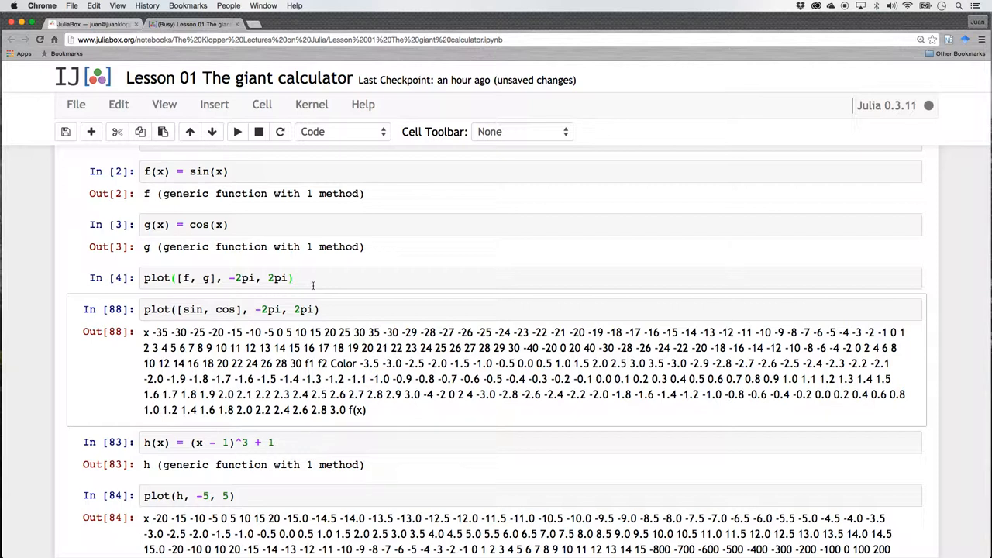
{"action": "left_click", "coordinate": [237, 130]}
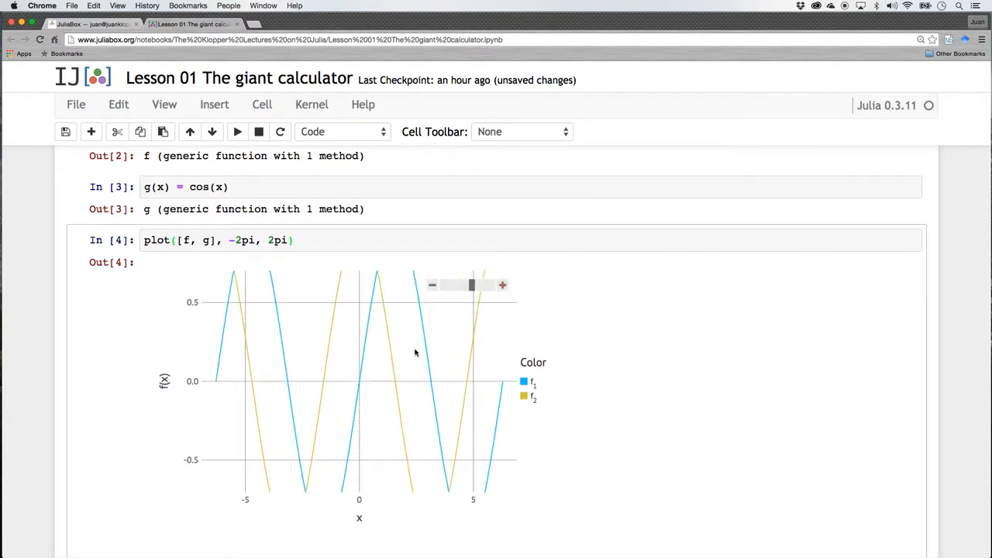
{"action": "left_click", "coordinate": [431, 285]}
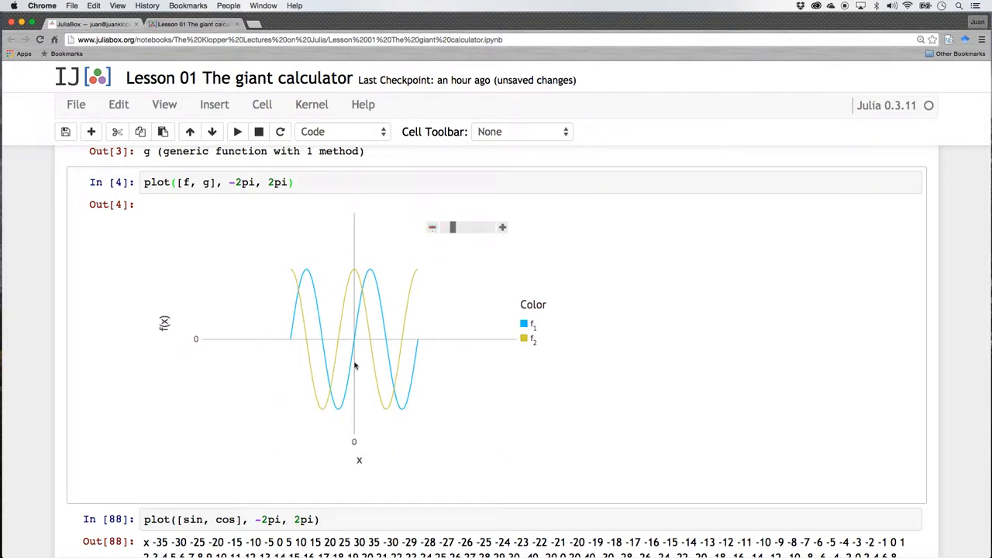
{"action": "mouse_move", "coordinate": [461, 369]}
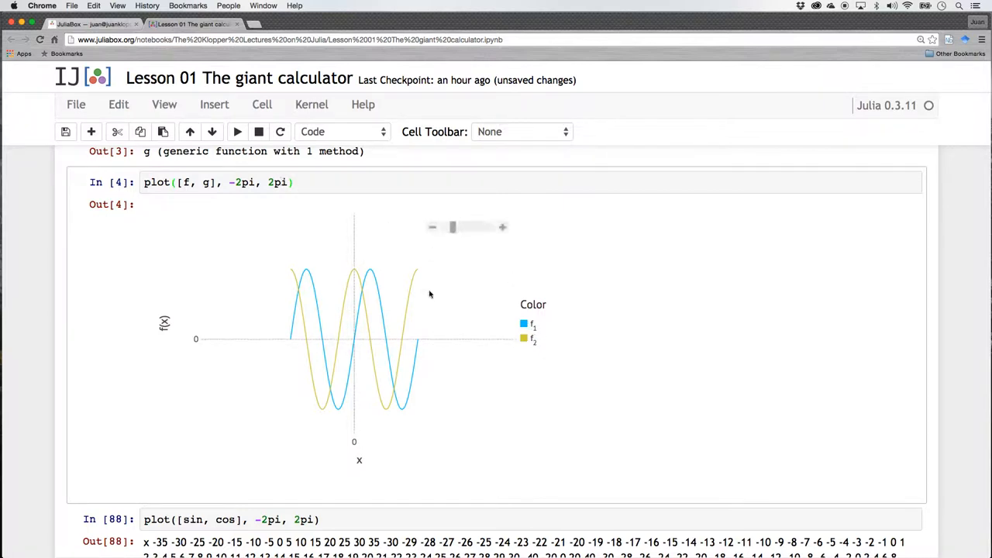
{"action": "scroll", "scroll_direction": "down", "scroll_amount": 3}
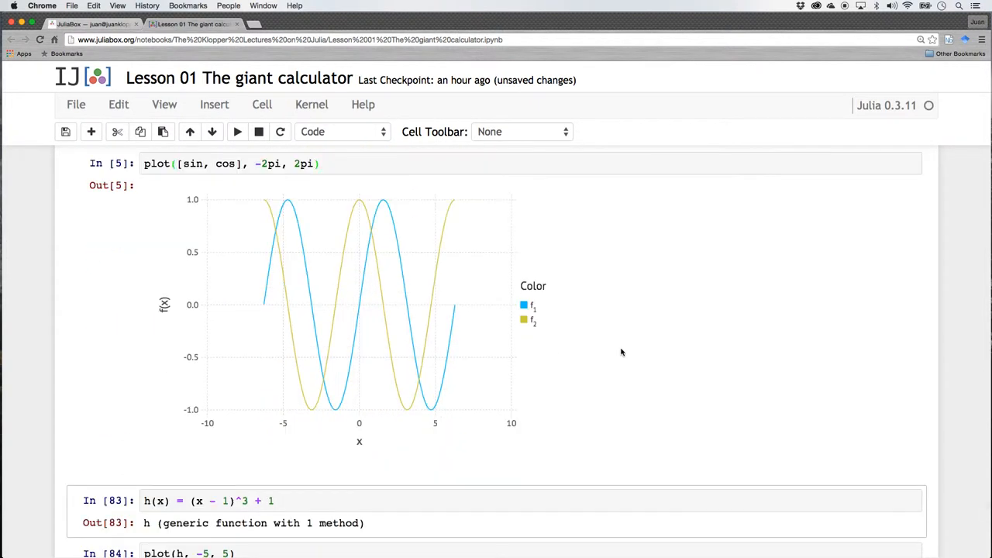
Scroll the notebook to review the sin/cos chart and reach the h(x) = (x - 1)^3 + 1 cells
{"action": "scroll", "scroll_direction": "up", "scroll_amount": 3}
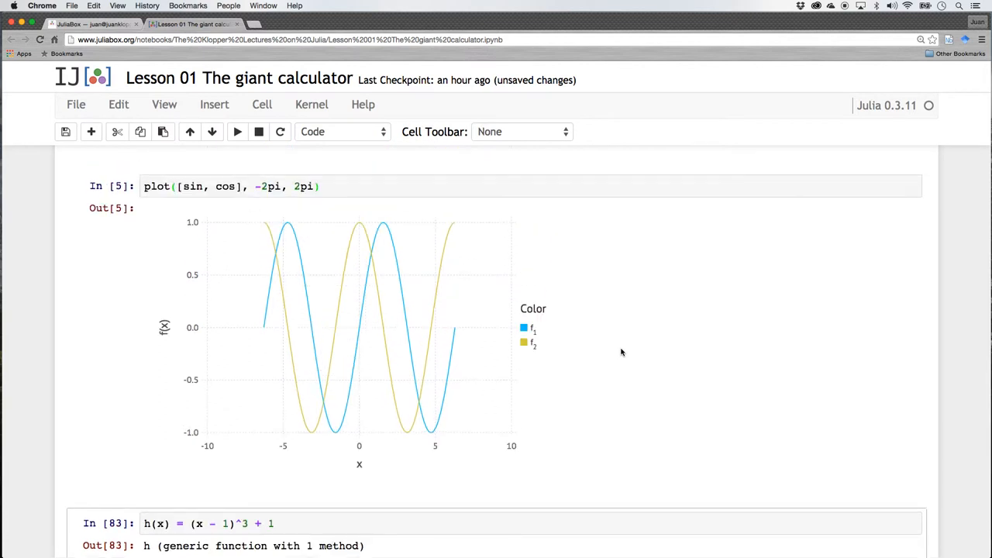
{"action": "scroll", "scroll_direction": "up", "scroll_amount": 3}
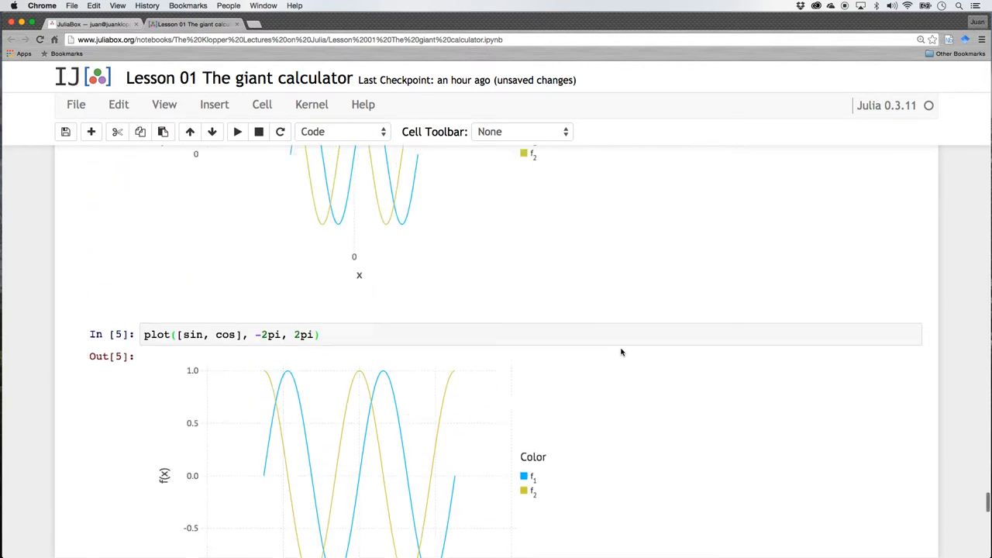
{"action": "scroll", "scroll_direction": "up", "scroll_amount": 3}
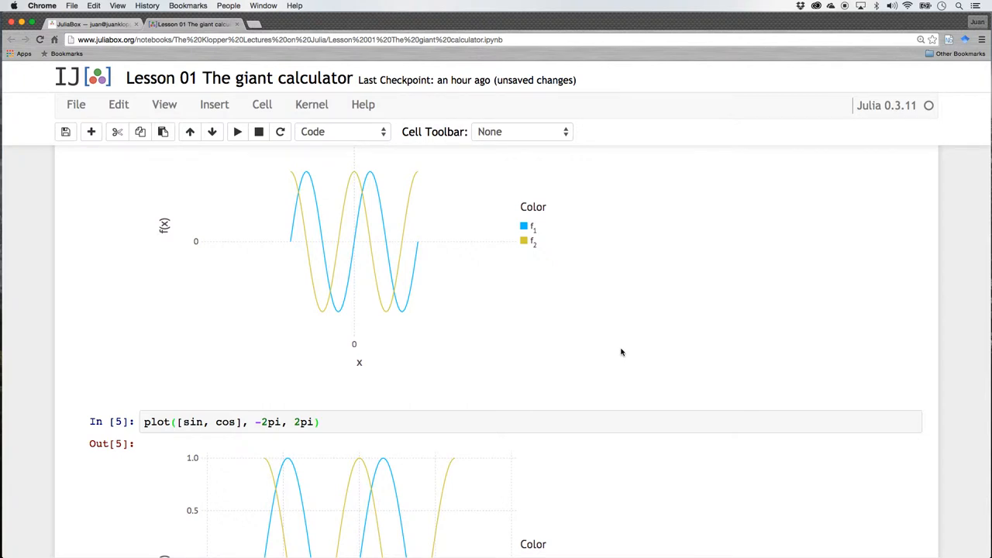
{"action": "scroll", "scroll_direction": "down", "scroll_amount": 3}
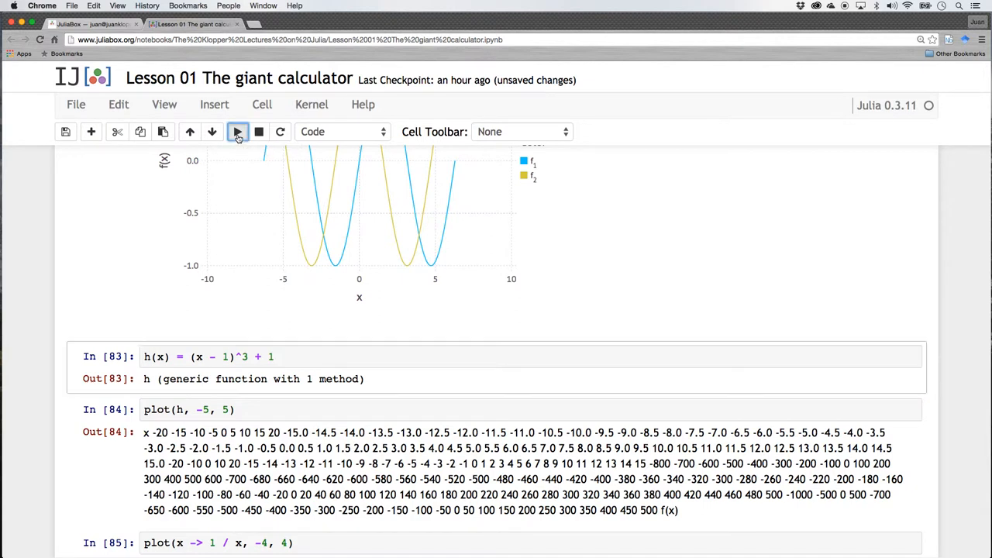
Re-run h(x) = (x - 1)^3 + 1 as In [6] and plot(h, -5, 5) to draw the cubic curve
{"action": "left_click", "coordinate": [237, 130]}
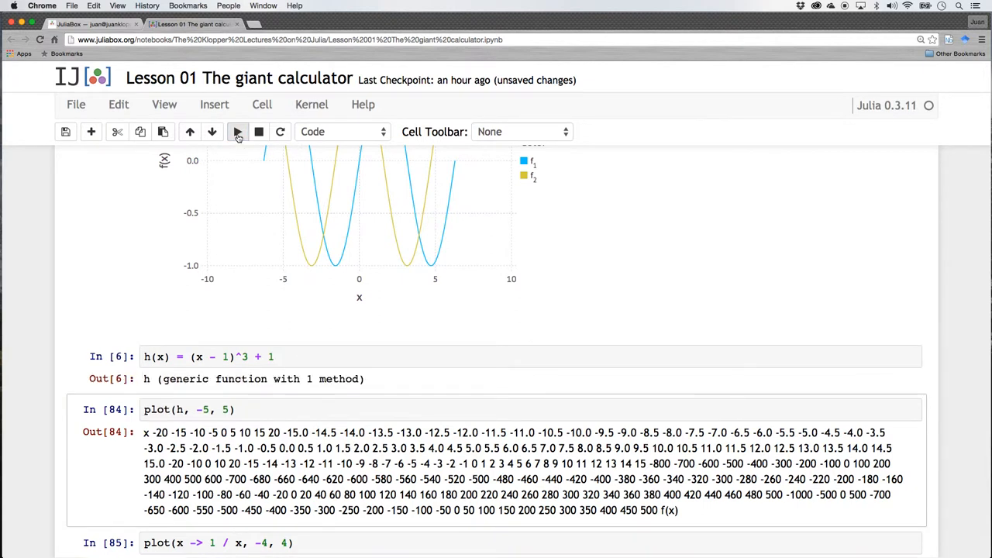
{"action": "mouse_move", "coordinate": [156, 286]}
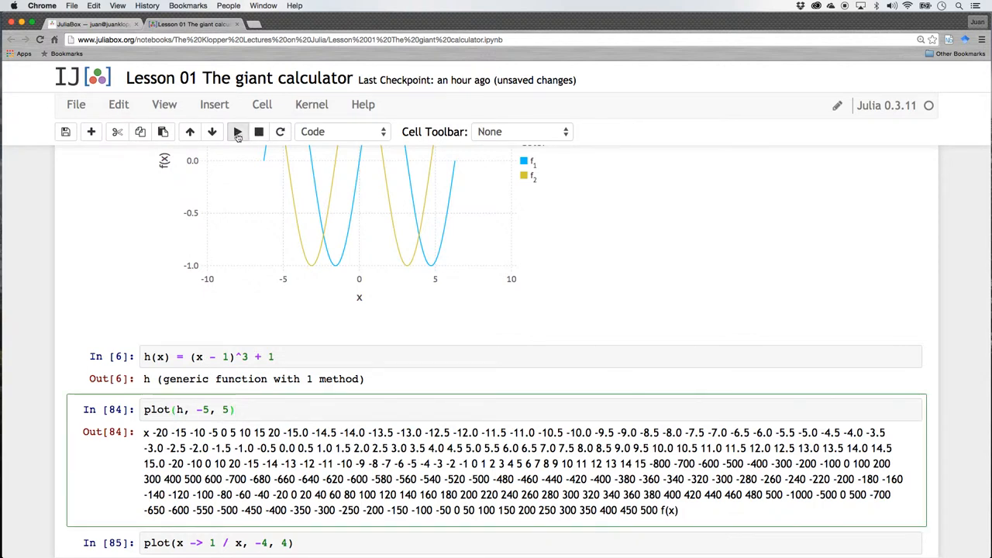
{"action": "left_click", "coordinate": [237, 131]}
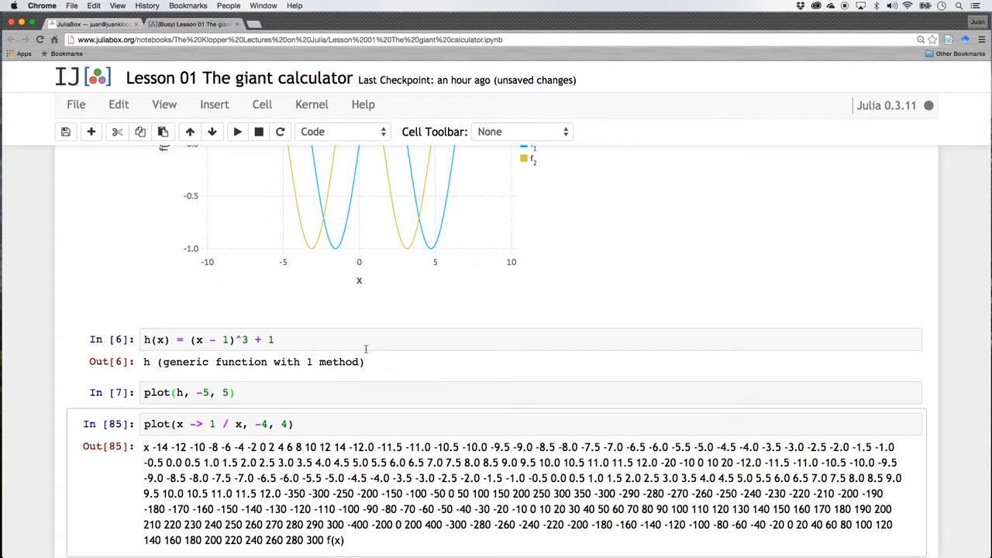
{"action": "left_click", "coordinate": [237, 130]}
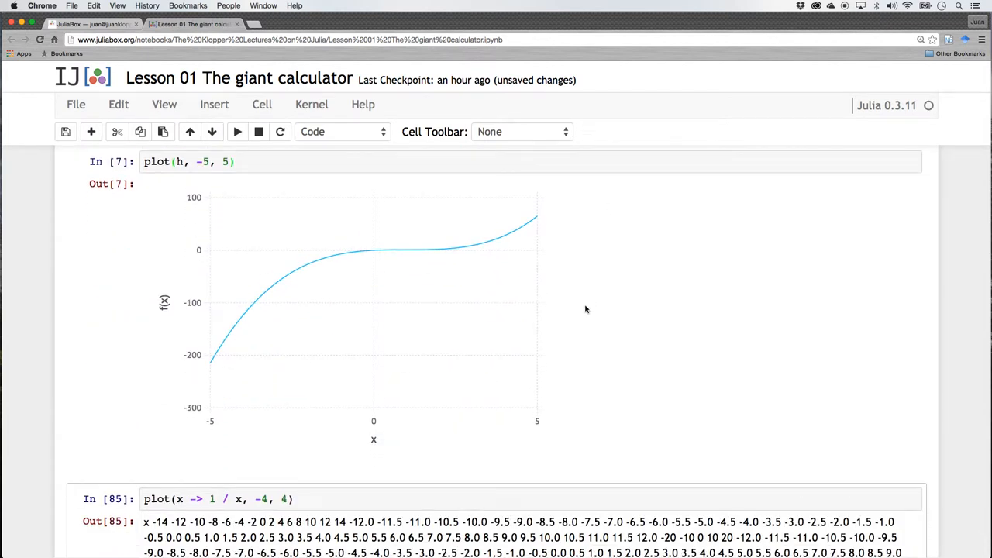
{"action": "scroll", "scroll_direction": "down", "scroll_amount": 3}
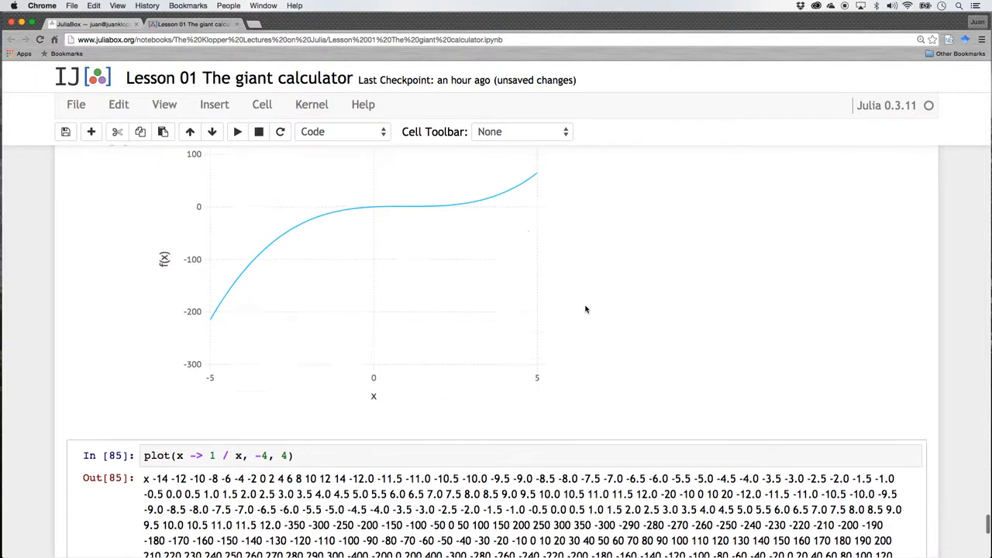
{"action": "scroll", "scroll_direction": "down", "scroll_amount": 3}
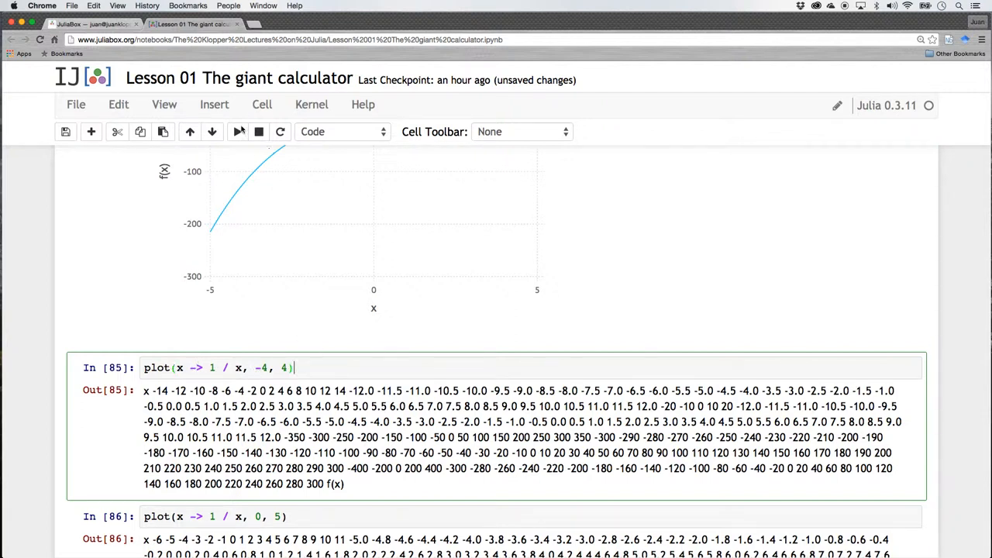
Re-run plot(x -> 1 / x, -4, 4) as In [8], rendering the hyperbola spiking near zero
{"action": "left_click", "coordinate": [238, 131]}
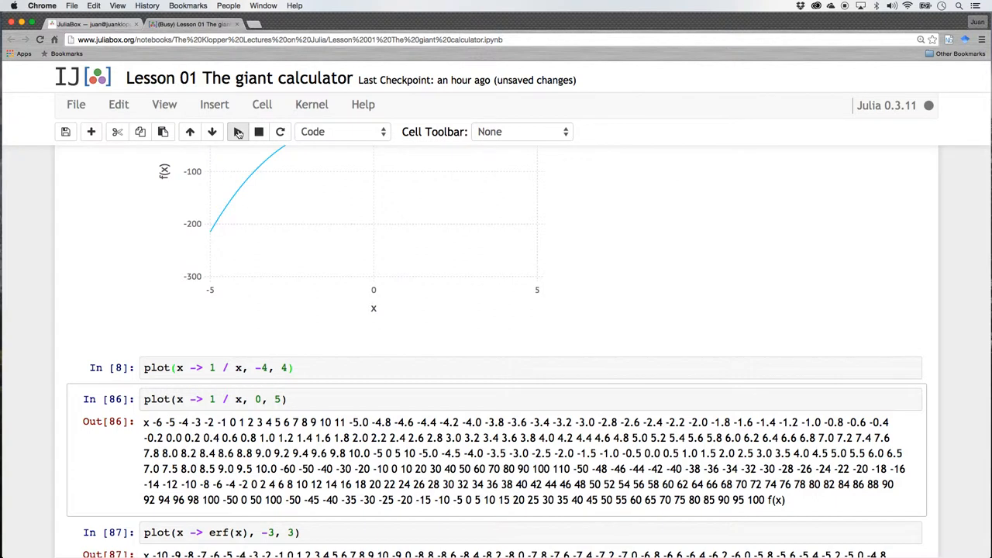
{"action": "left_click", "coordinate": [237, 130]}
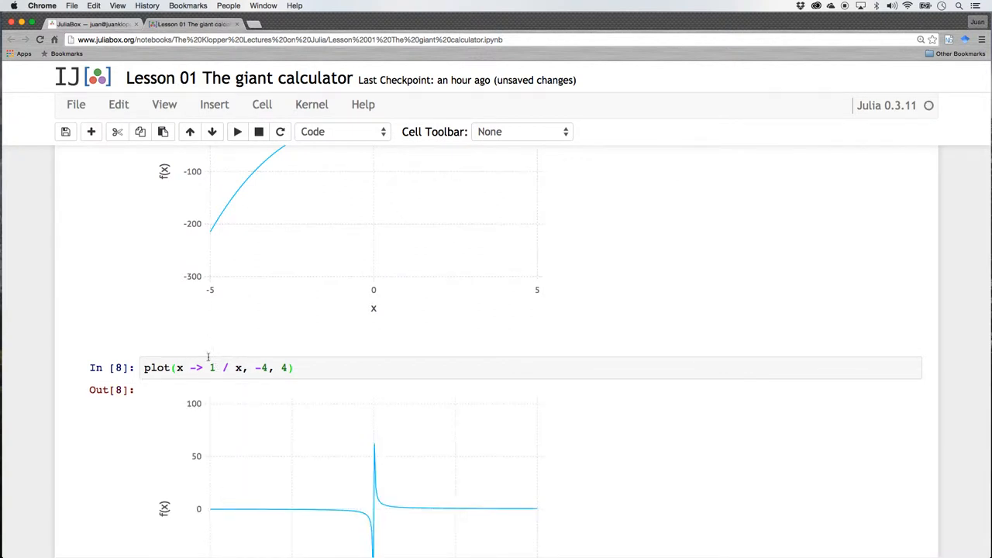
{"action": "scroll", "scroll_direction": "down", "scroll_amount": 3}
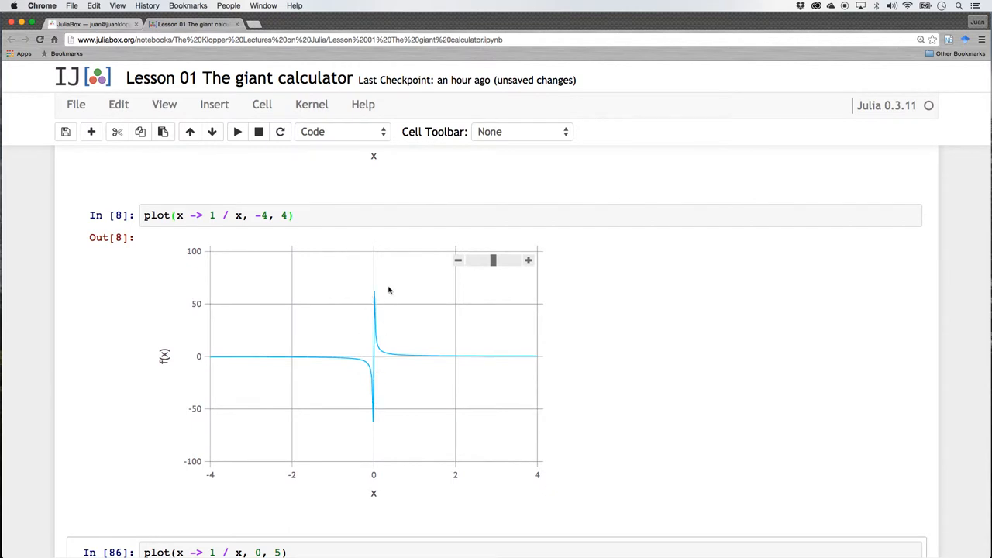
{"action": "mouse_move", "coordinate": [434, 340]}
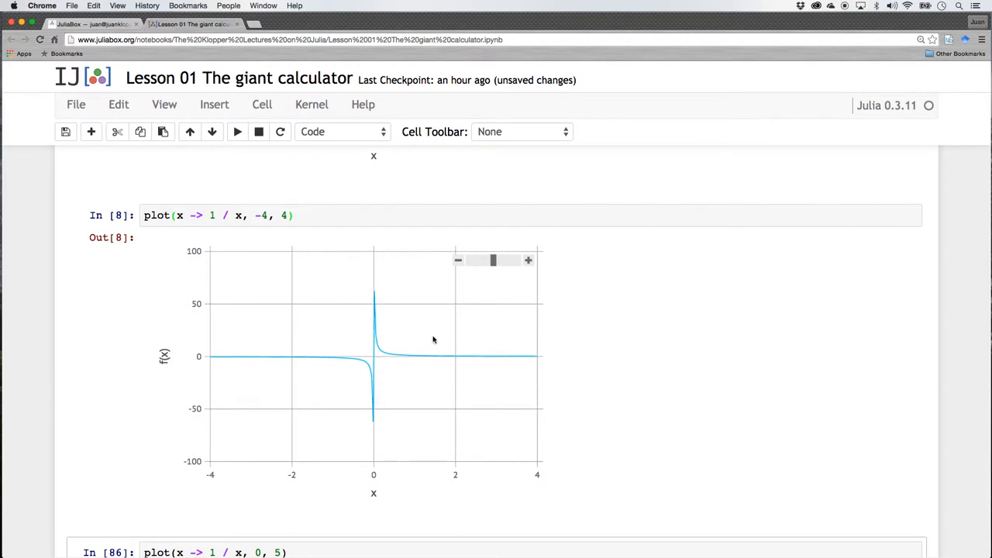
{"action": "mouse_move", "coordinate": [445, 269]}
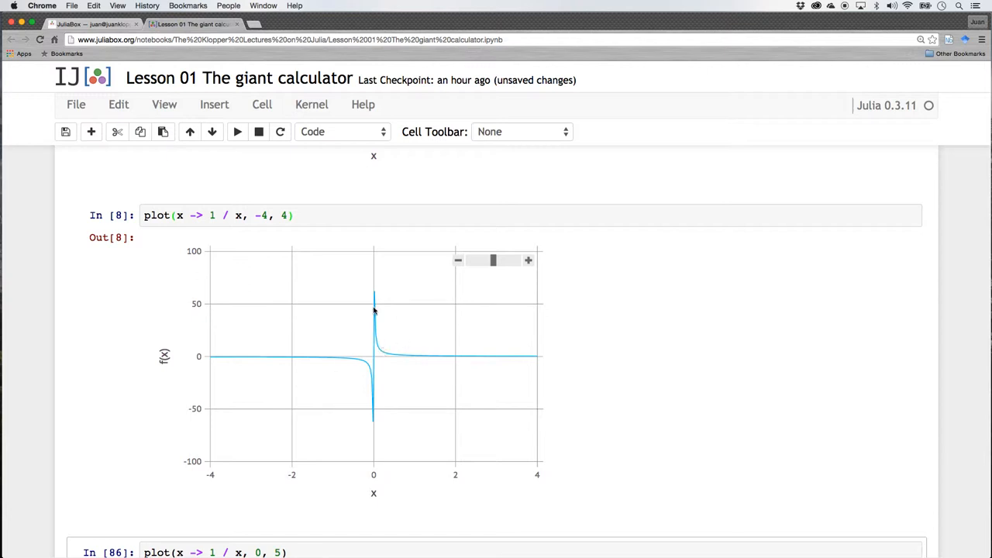
{"action": "scroll", "scroll_direction": "down", "scroll_amount": 3}
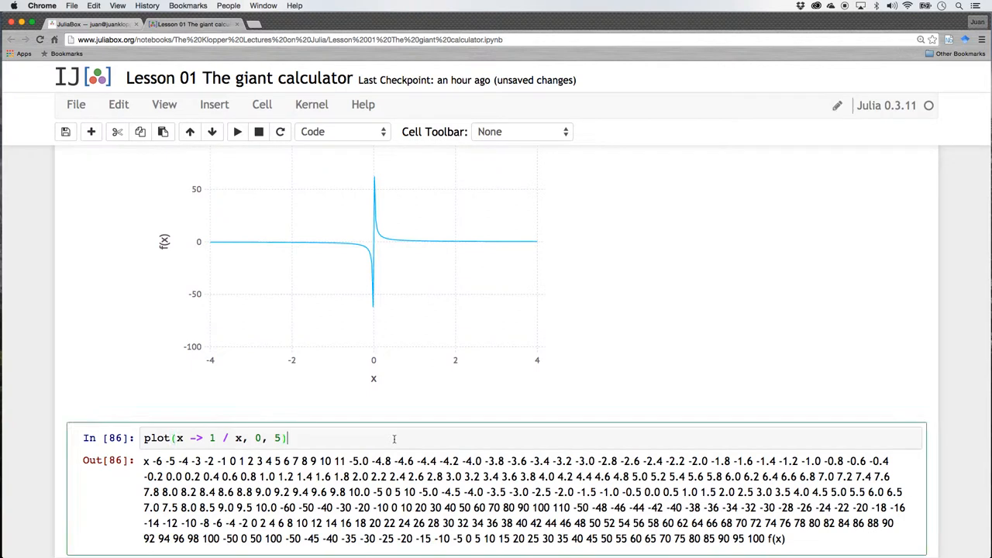
{"action": "scroll", "scroll_direction": "down", "scroll_amount": 3}
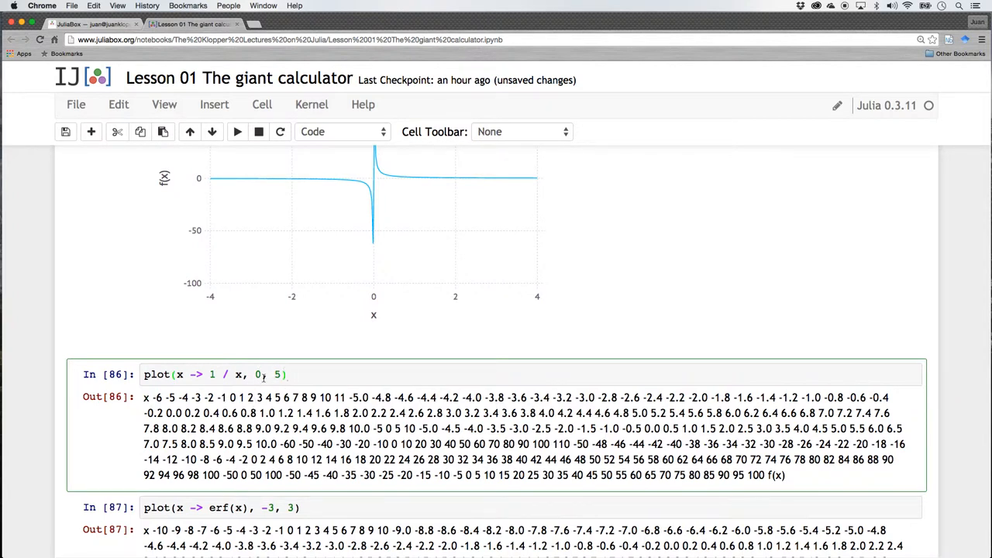
Re-run plot(x -> 1 / x, 0, 5) as In [9], rendering the curve decaying toward zero
{"action": "left_click", "coordinate": [237, 131]}
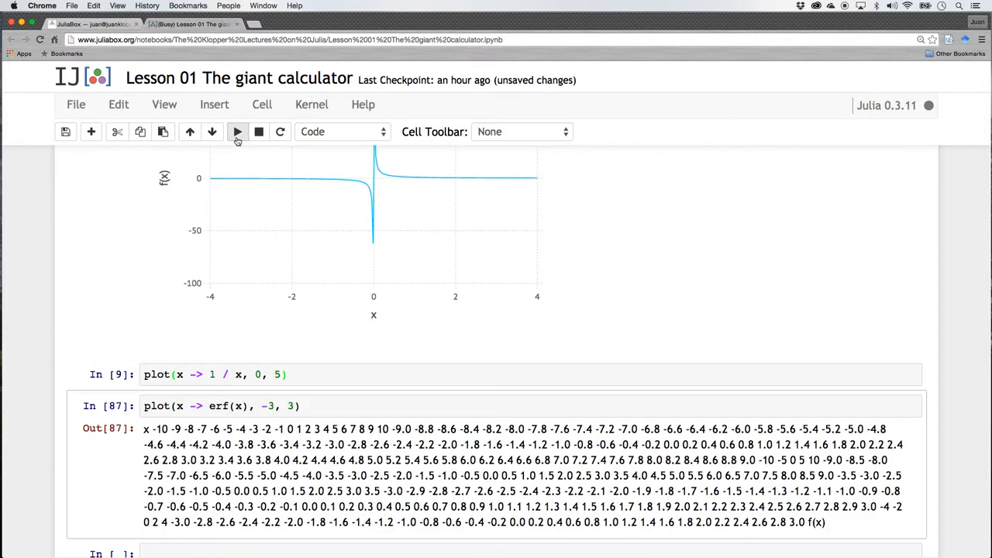
{"action": "scroll", "scroll_direction": "down", "scroll_amount": 3}
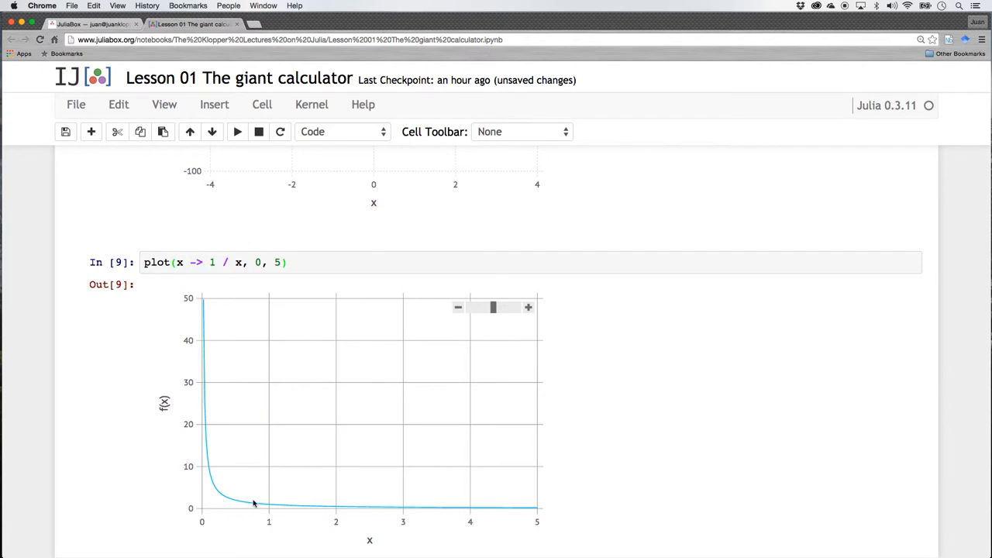
{"action": "scroll", "scroll_direction": "down", "scroll_amount": 3}
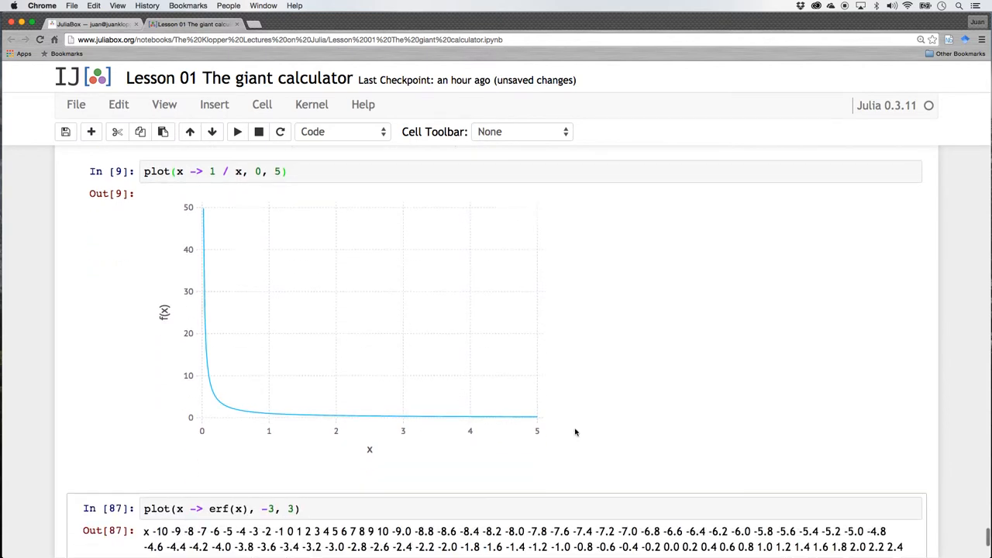
{"action": "scroll", "scroll_direction": "down", "scroll_amount": 3}
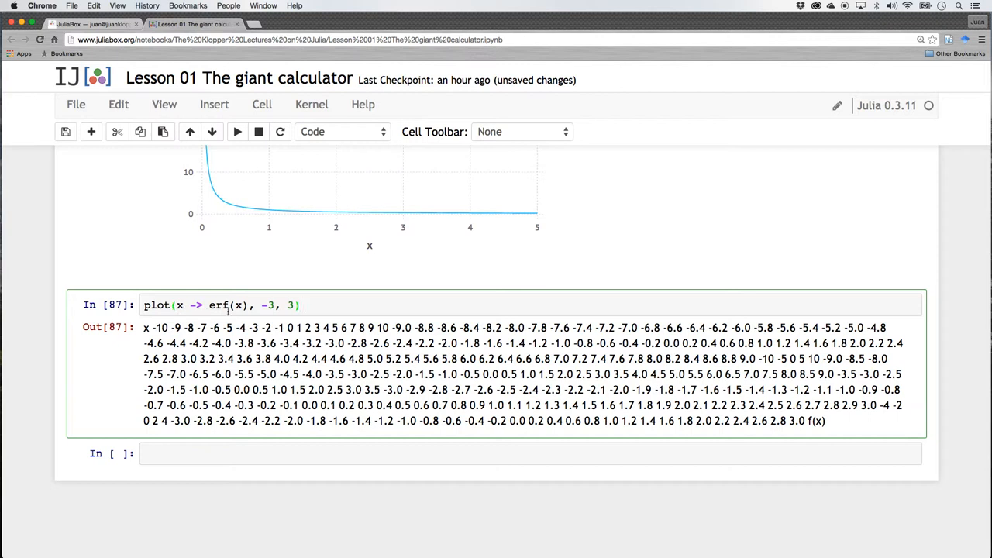
Submit plot(x -> erf(x), -3, 3) to run, letting the notebook autosave
{"action": "left_click", "coordinate": [237, 130]}
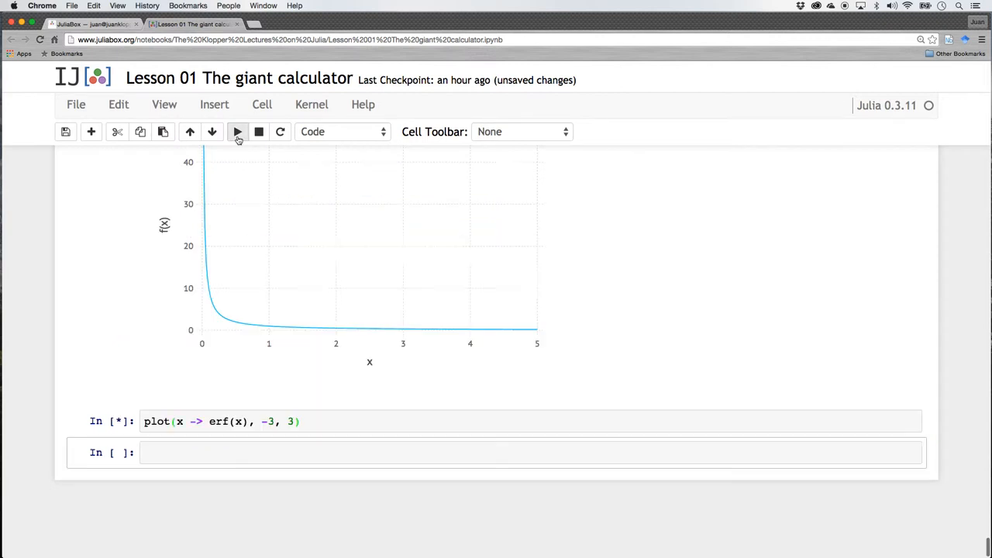
{"action": "left_click", "coordinate": [237, 130]}
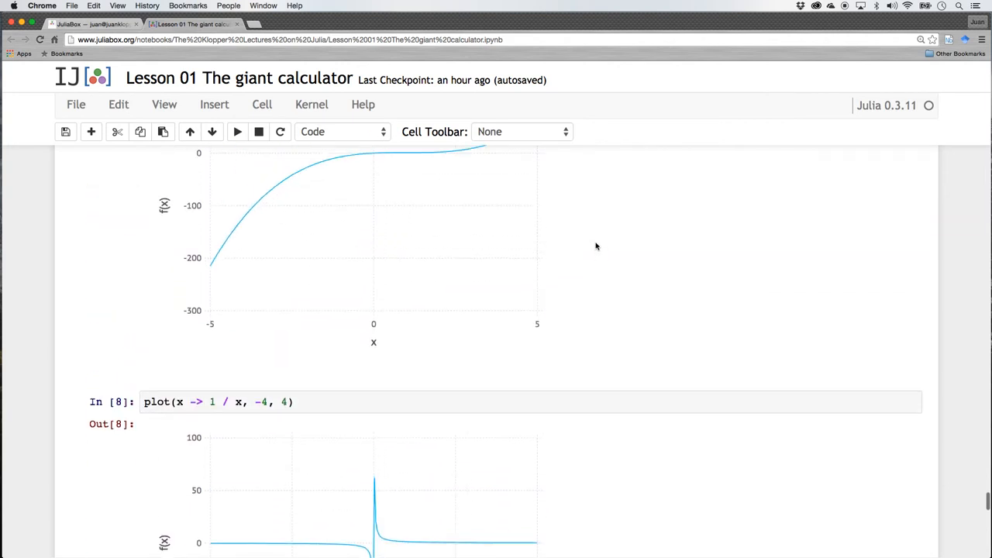
{"action": "scroll", "scroll_direction": "up", "scroll_amount": 3}
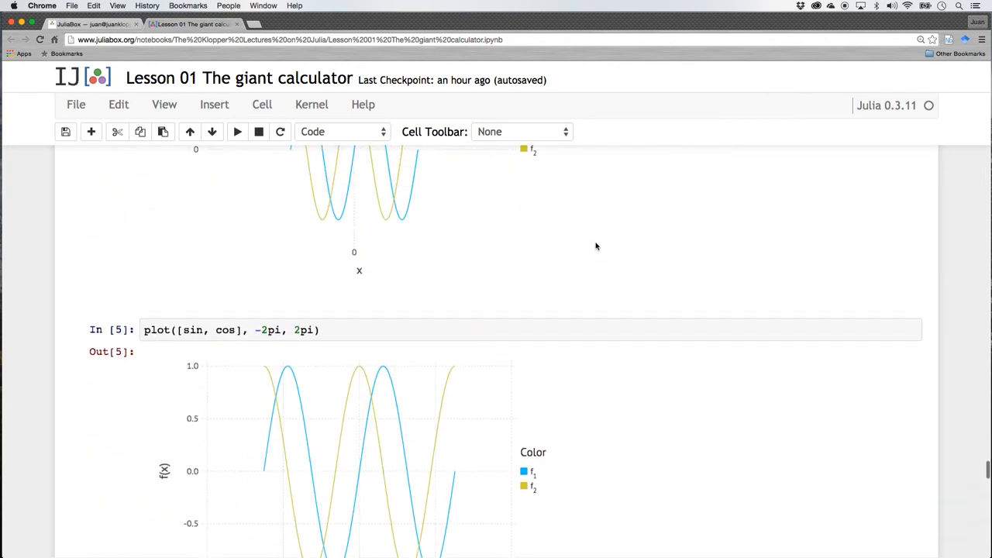
{"action": "scroll", "scroll_direction": "up", "scroll_amount": 3}
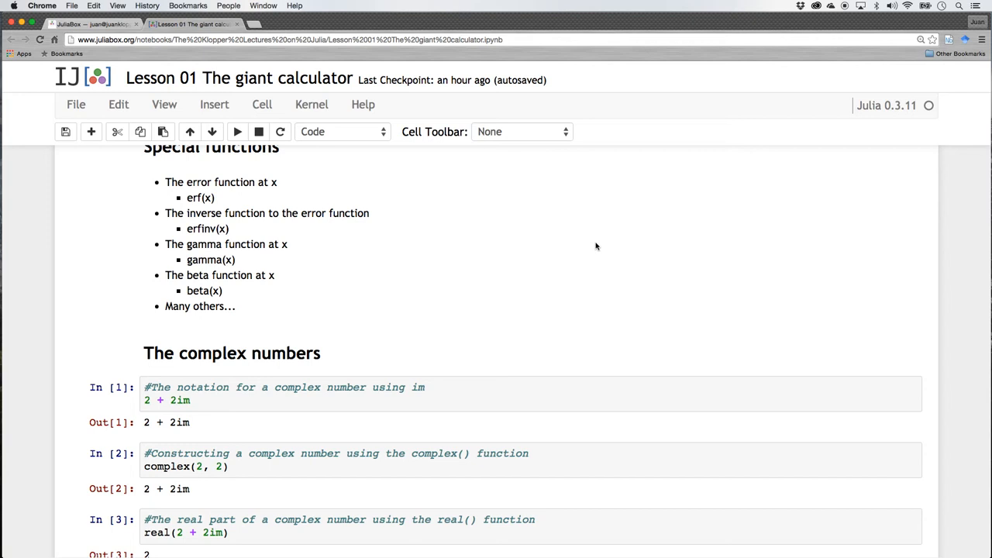
{"action": "mouse_move", "coordinate": [474, 403]}
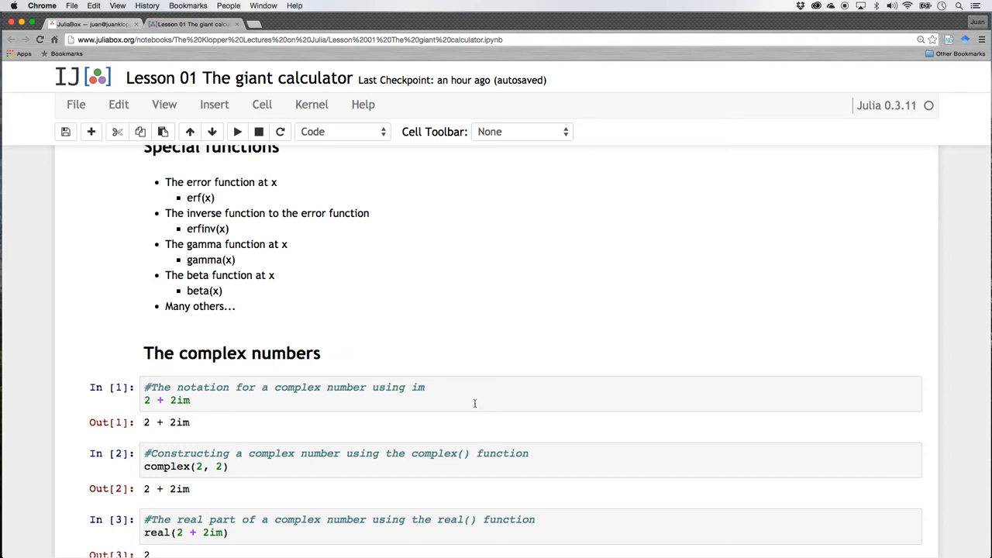
{"action": "left_click", "coordinate": [468, 399]}
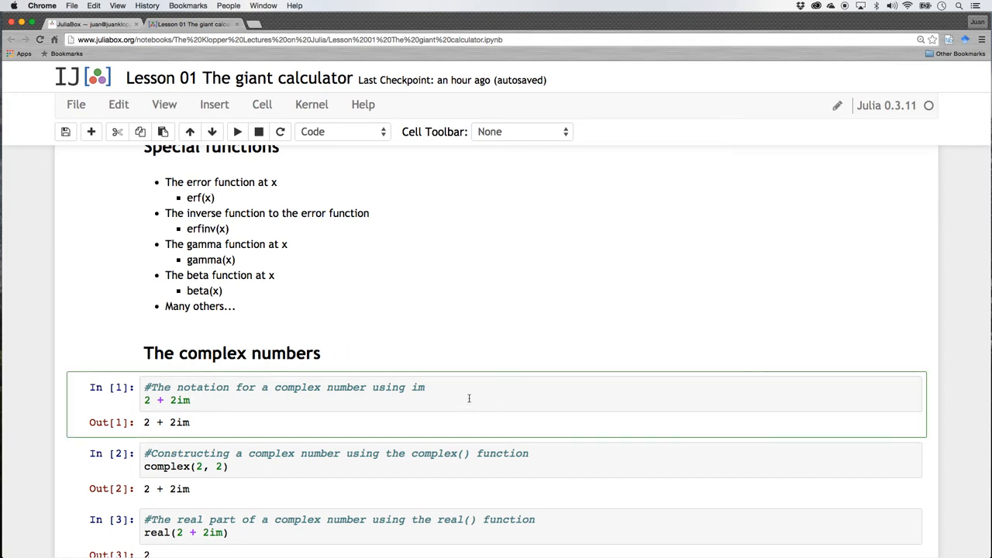